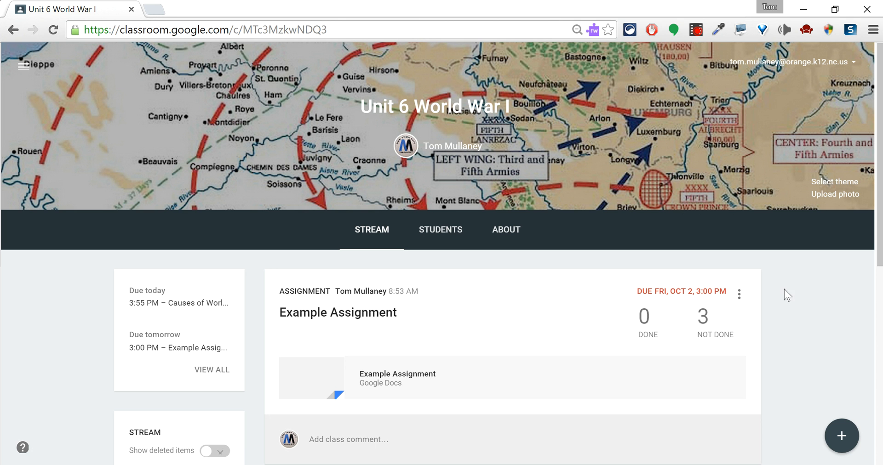
pyautogui.moveTo(477, 378)
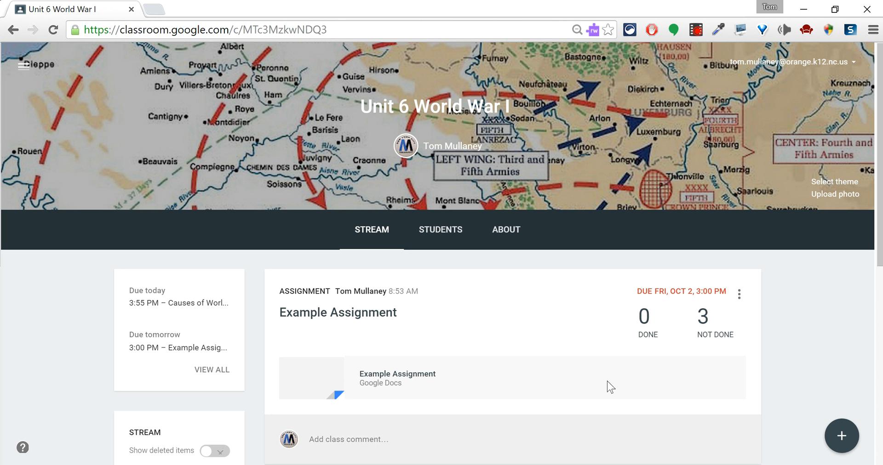
pyautogui.moveTo(630, 373)
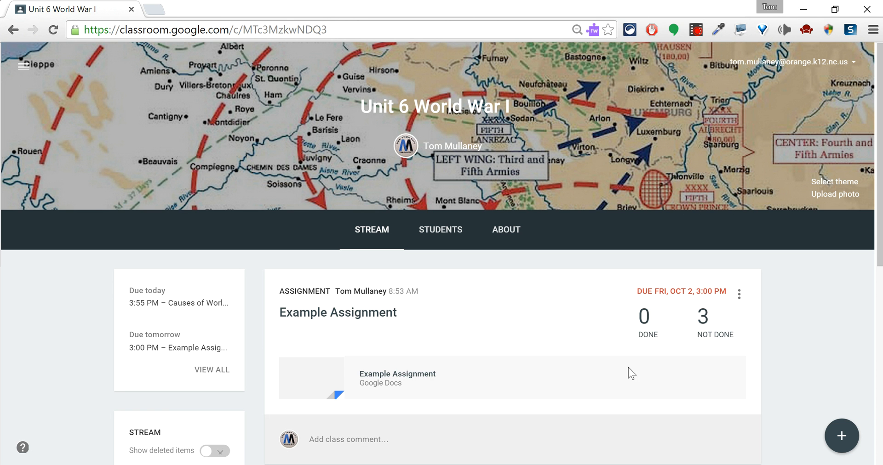
# Re-save the Example Assignment unchanged, keeping 'Students can view file' sharing and the Oct 2 due date.
pyautogui.click(739, 292)
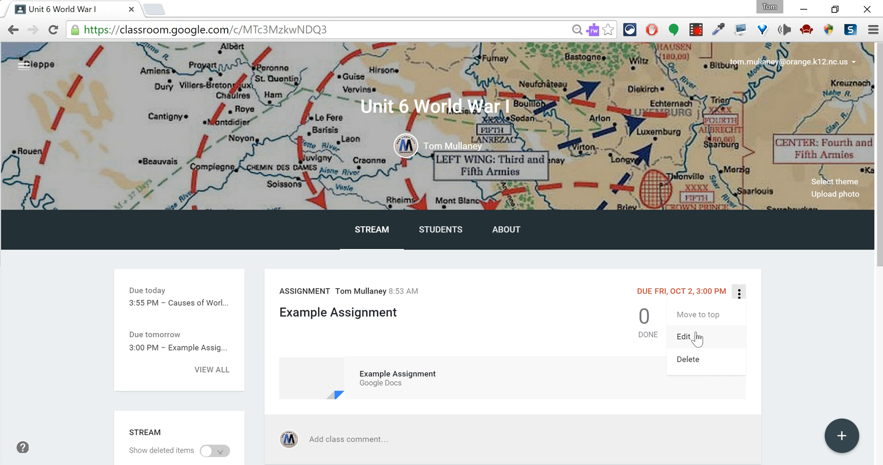
pyautogui.click(683, 337)
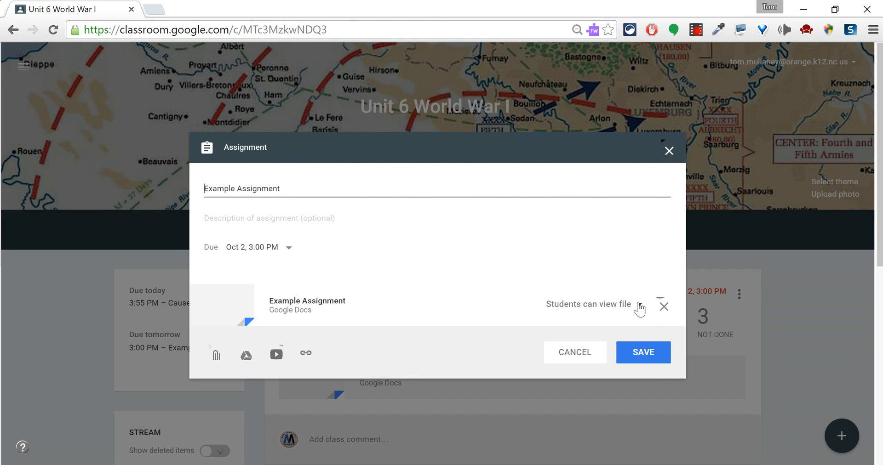
pyautogui.click(639, 308)
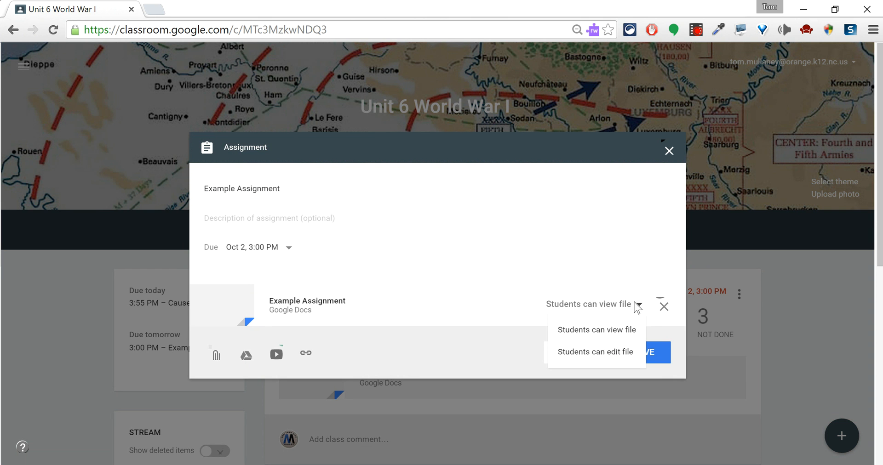
pyautogui.moveTo(513, 303)
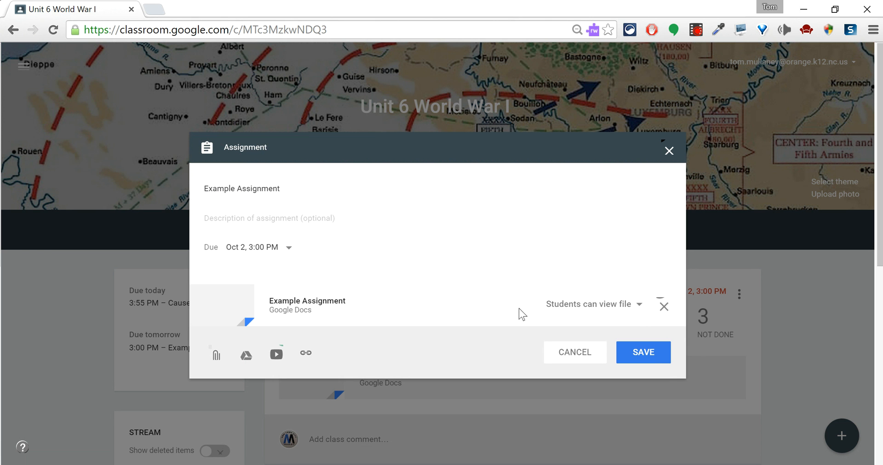
pyautogui.click(642, 352)
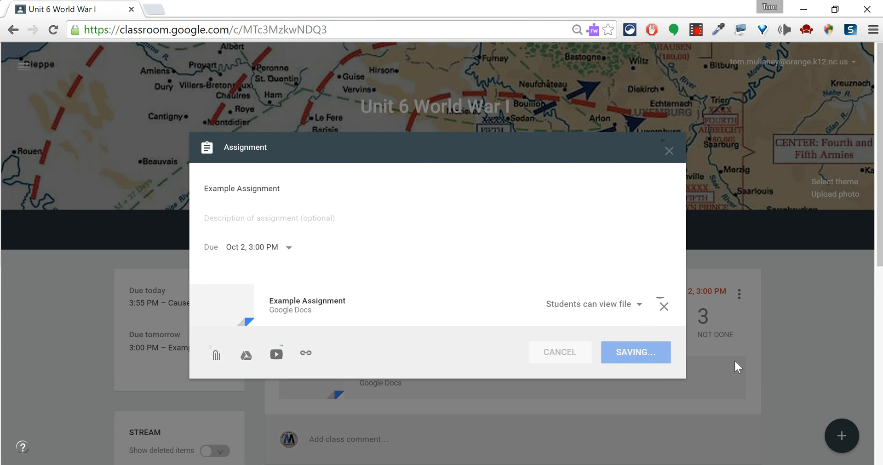
pyautogui.click(635, 352)
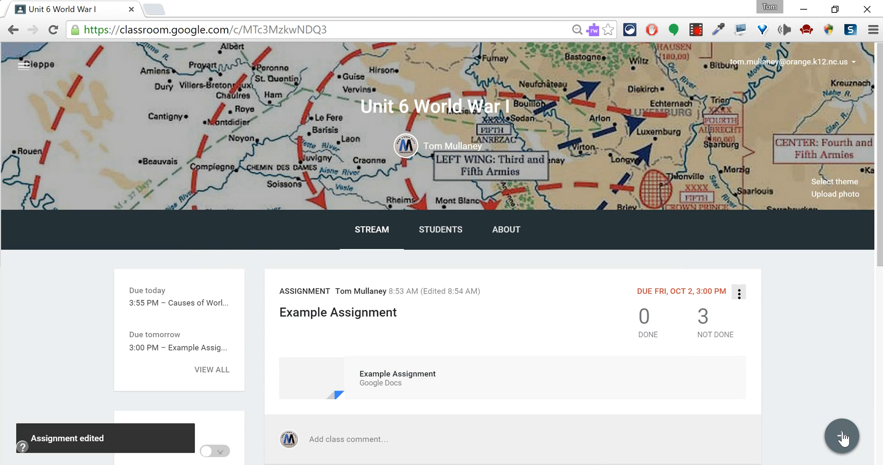
# Reuse Example Assignment from the Unit 6 World War I class with 'Create new copies' checked.
pyautogui.click(841, 437)
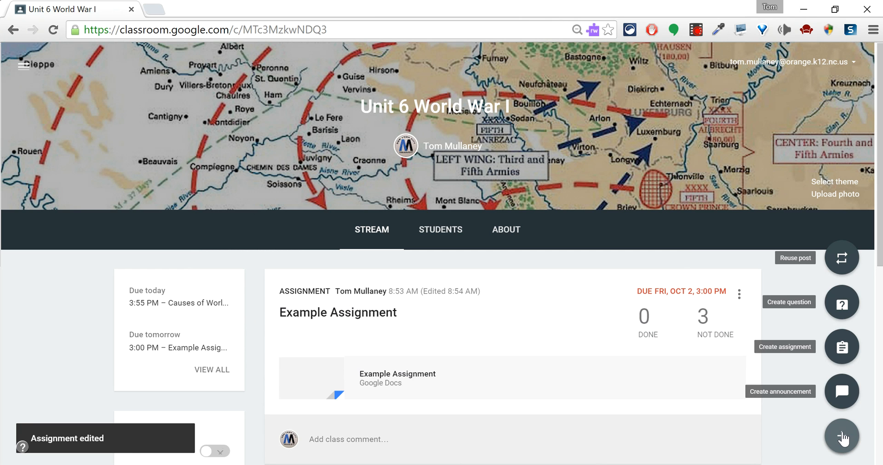
pyautogui.moveTo(841, 258)
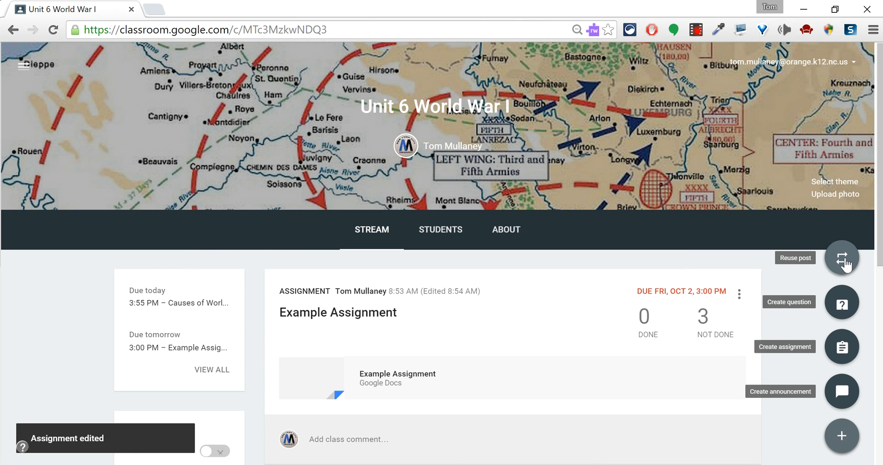
pyautogui.click(841, 258)
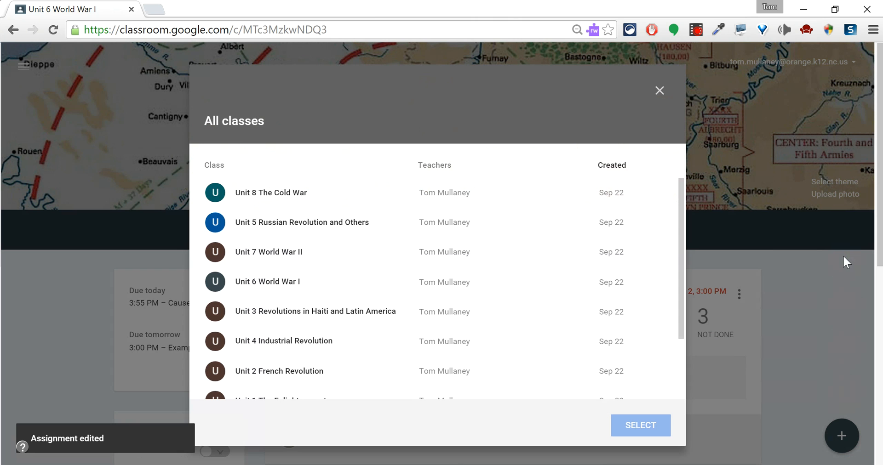
pyautogui.moveTo(266, 288)
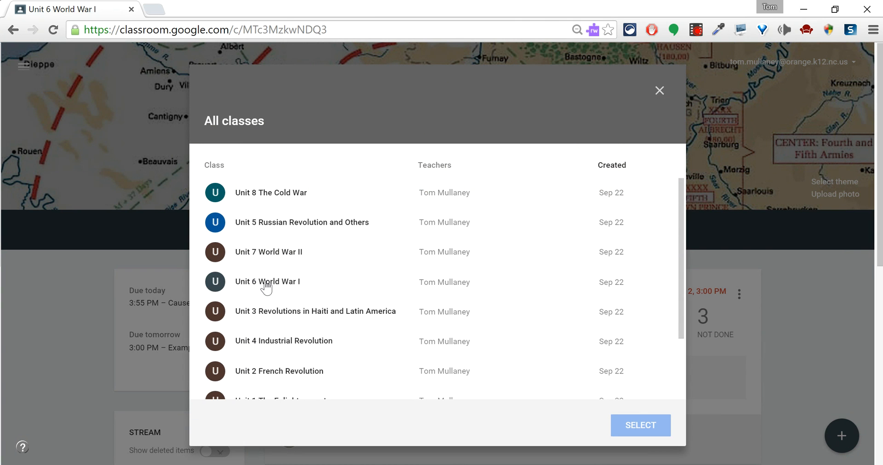
pyautogui.click(268, 282)
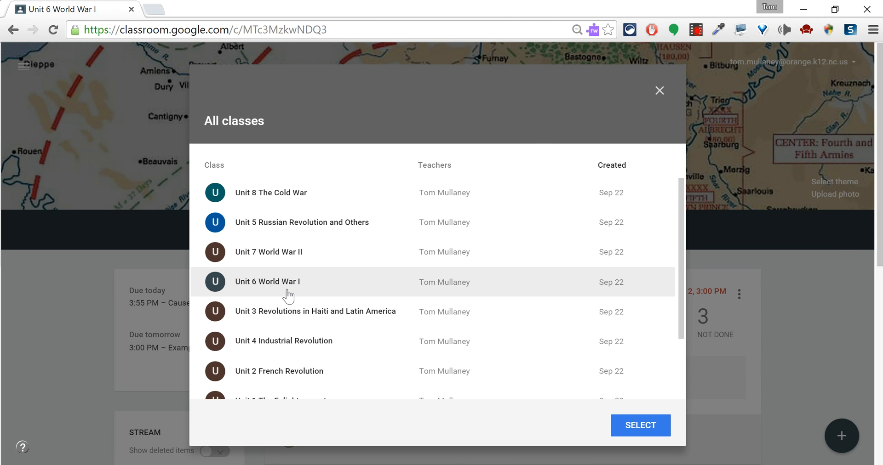
pyautogui.click(640, 425)
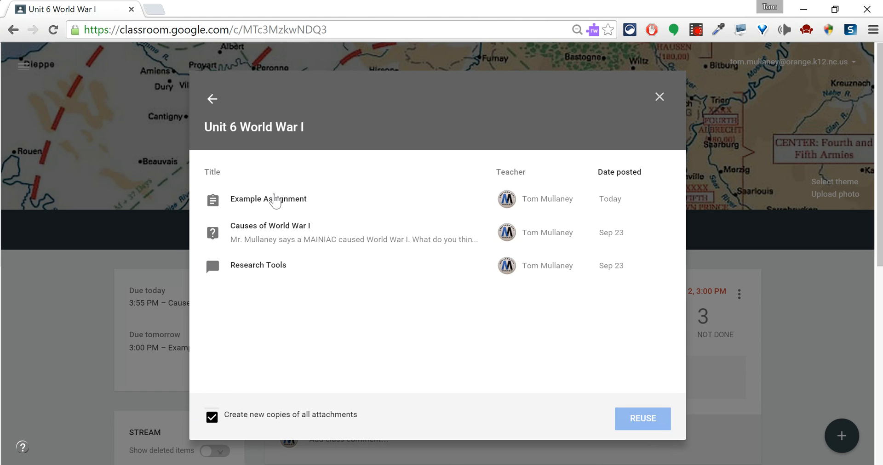
pyautogui.click(268, 198)
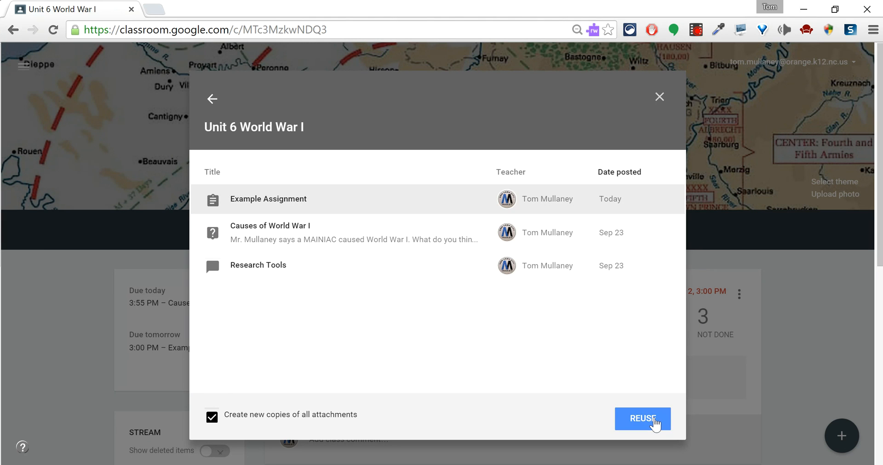
pyautogui.click(642, 419)
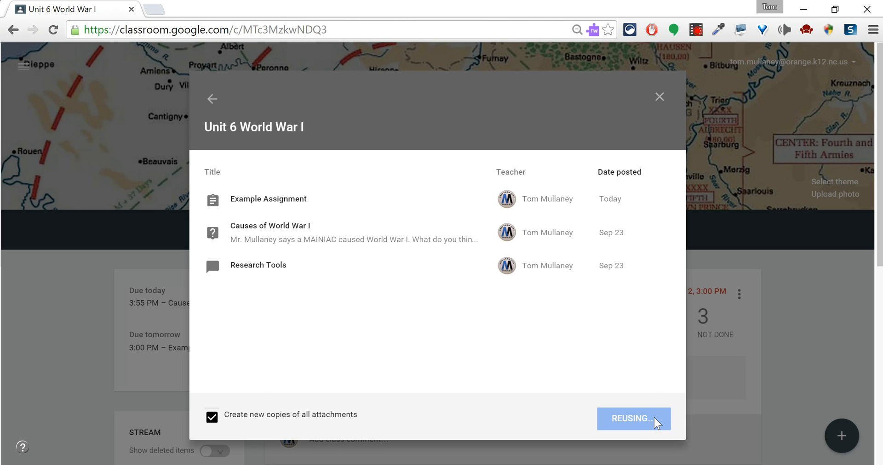
# Set the attachment to 'Make a copy for each student' and the due time to 3:00 PM.
pyautogui.click(632, 419)
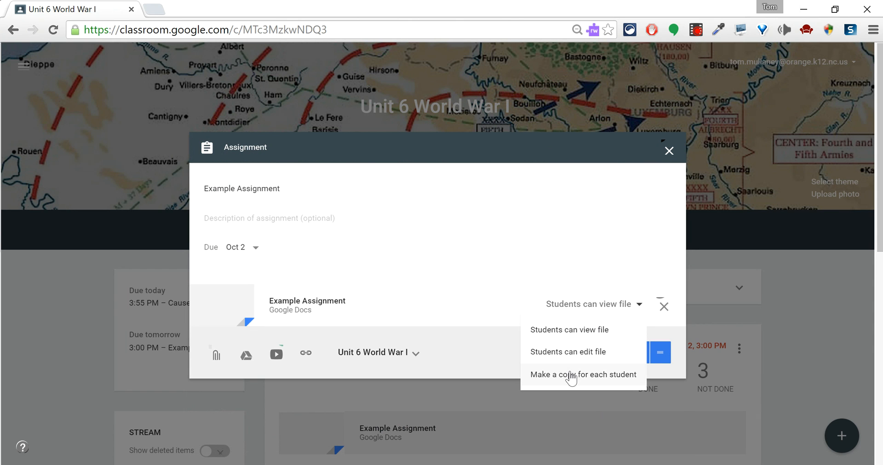
pyautogui.click(582, 375)
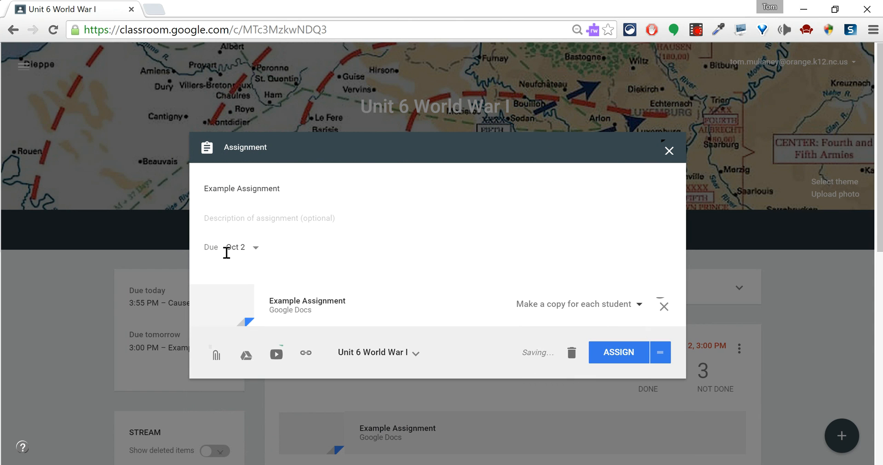
pyautogui.click(237, 247)
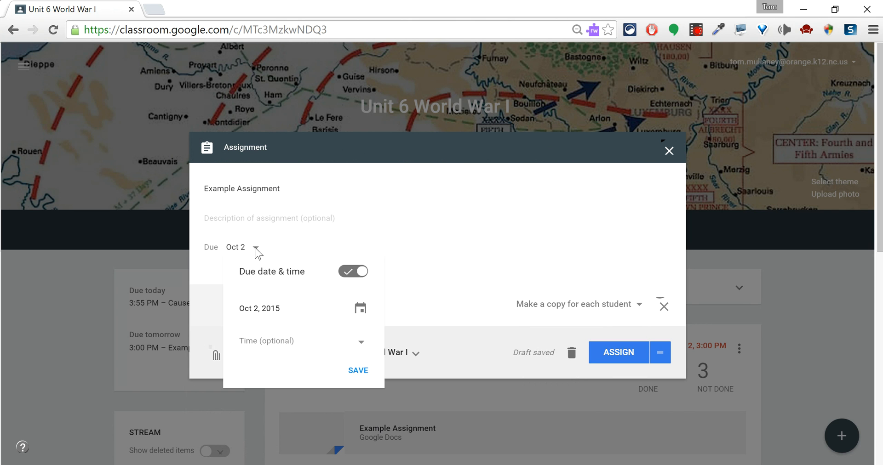
pyautogui.write('11:59 PM')
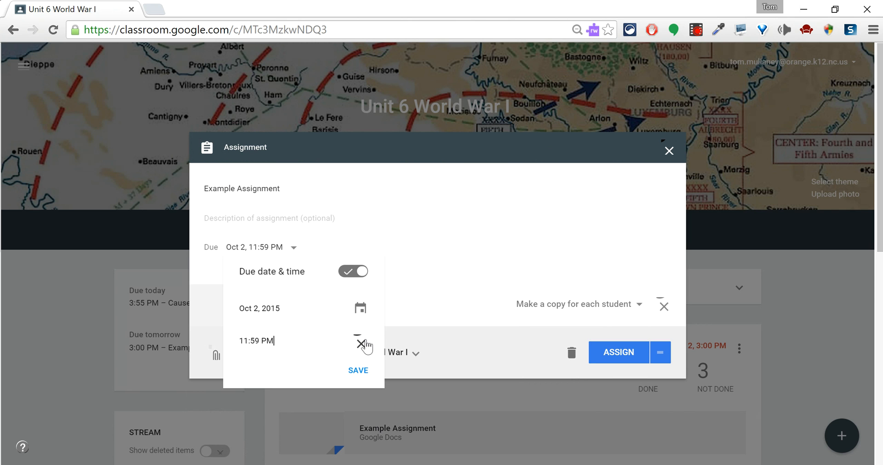
pyautogui.click(257, 341)
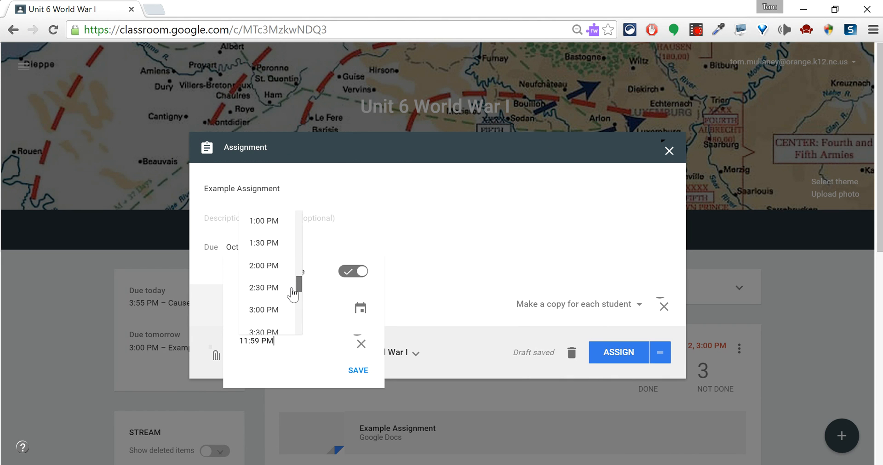
pyautogui.click(263, 310)
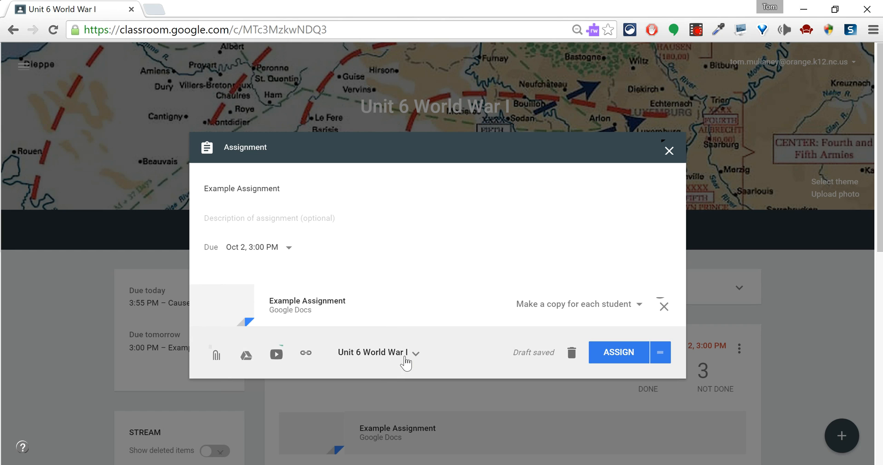
# Assign Example Assignment to Unit 6 World War I only, due Oct 2, 3:00 PM.
pyautogui.click(378, 352)
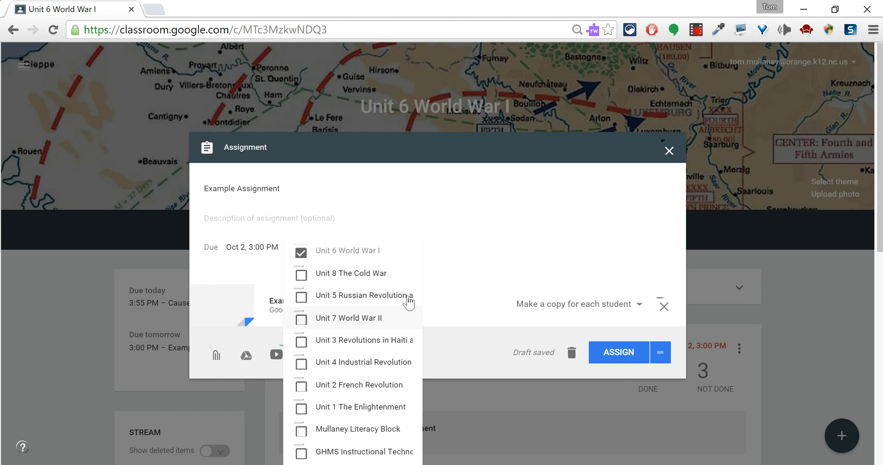
pyautogui.click(618, 353)
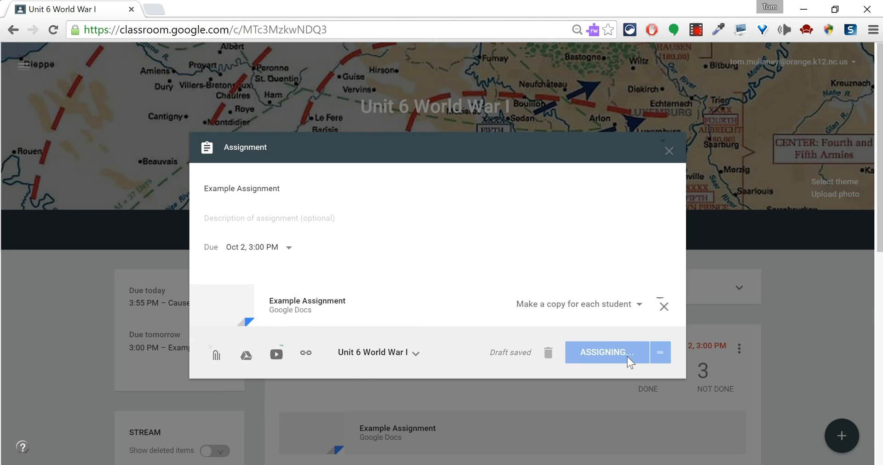
pyautogui.click(606, 352)
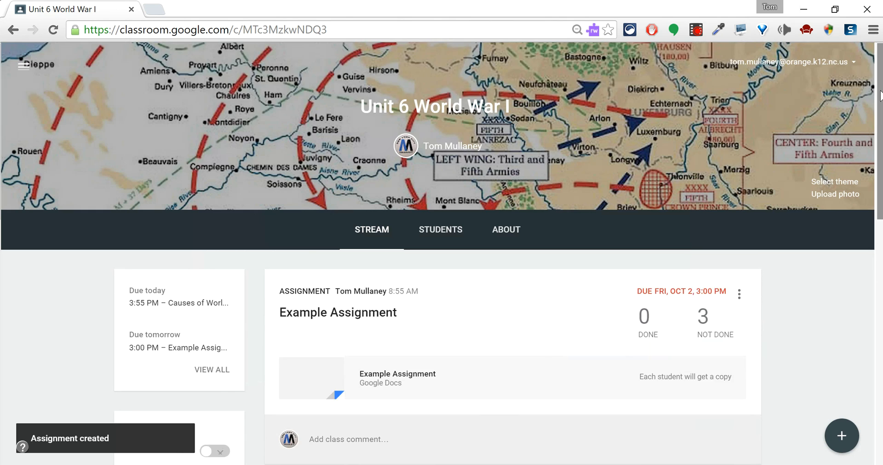
# Delete the older edited Example Assignment from the stream and confirm the deletion.
pyautogui.scroll(-3)
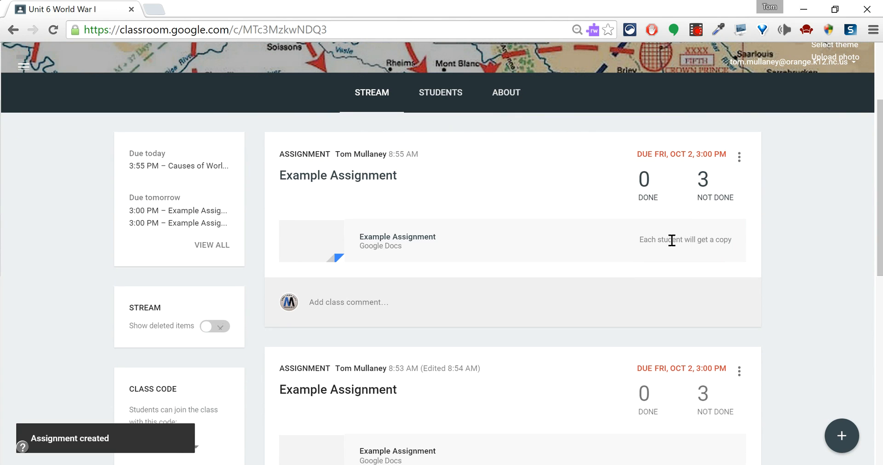
pyautogui.scroll(-3)
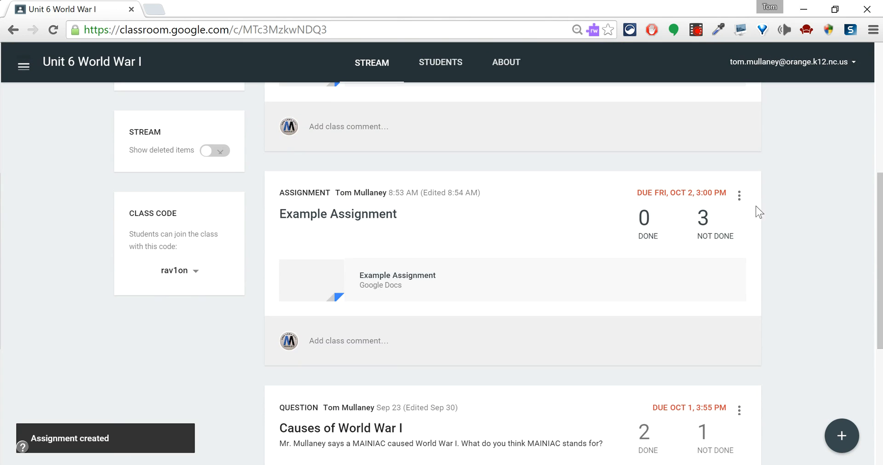
pyautogui.click(739, 196)
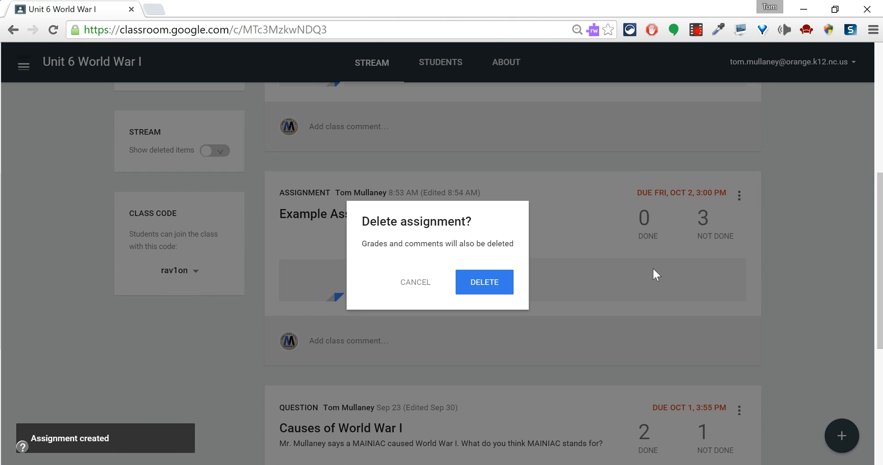
pyautogui.click(483, 282)
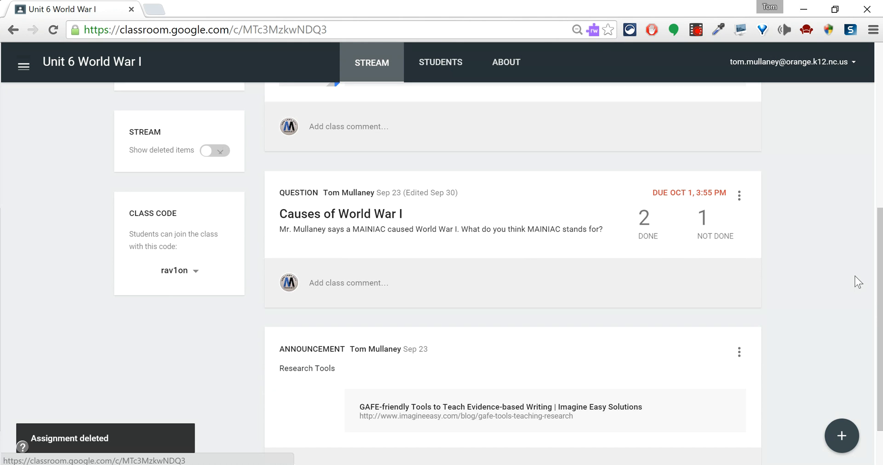
pyautogui.scroll(3)
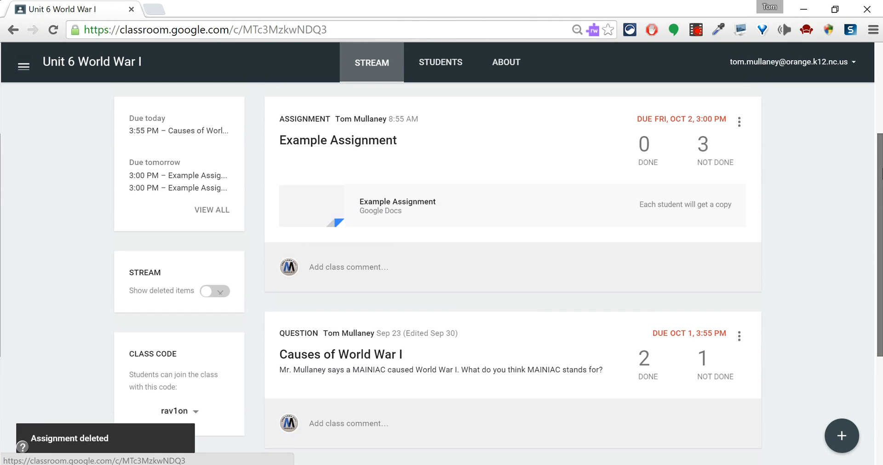